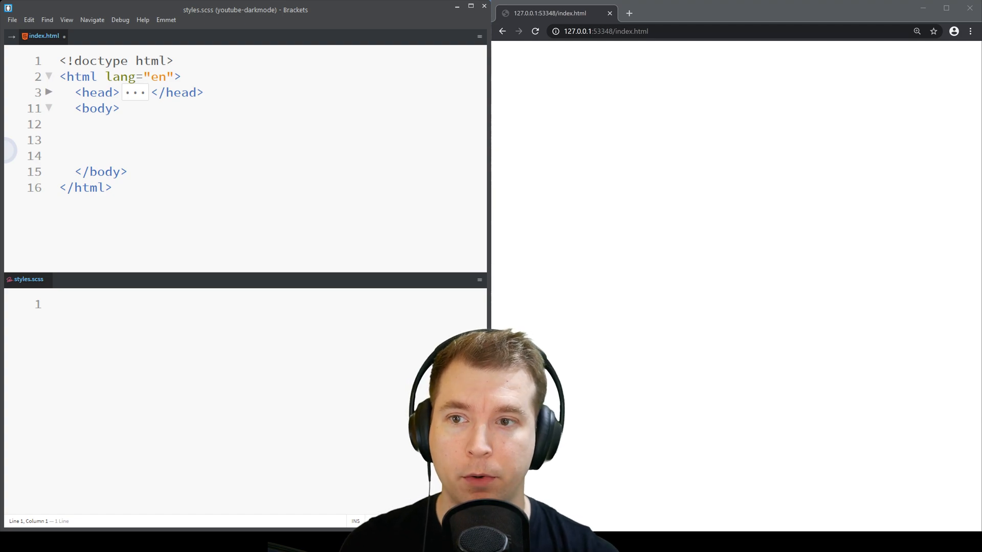
# Type 'An example text-decoration in practice' in index.html's body, wrapping 'text-decoration' in a span
pyautogui.write('An')
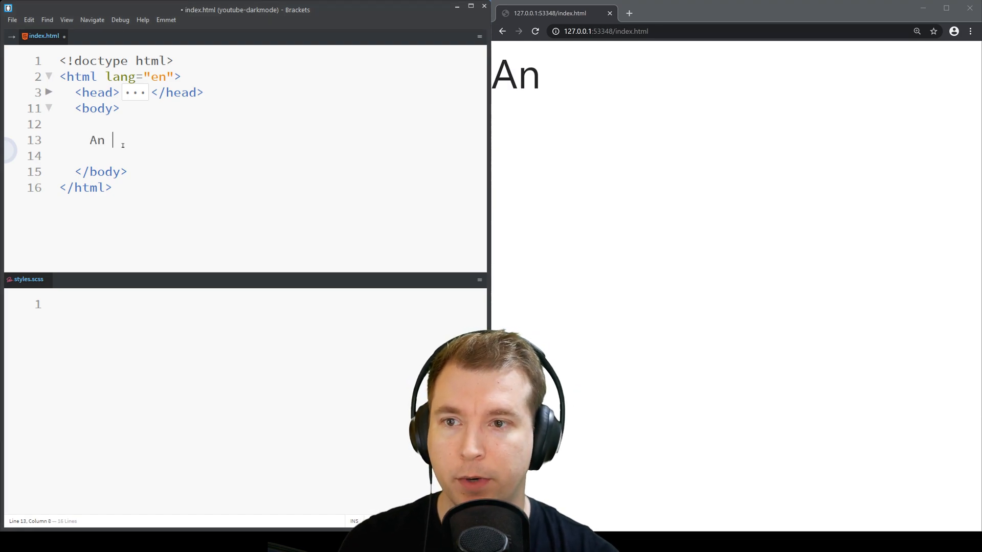
pyautogui.write('example text-')
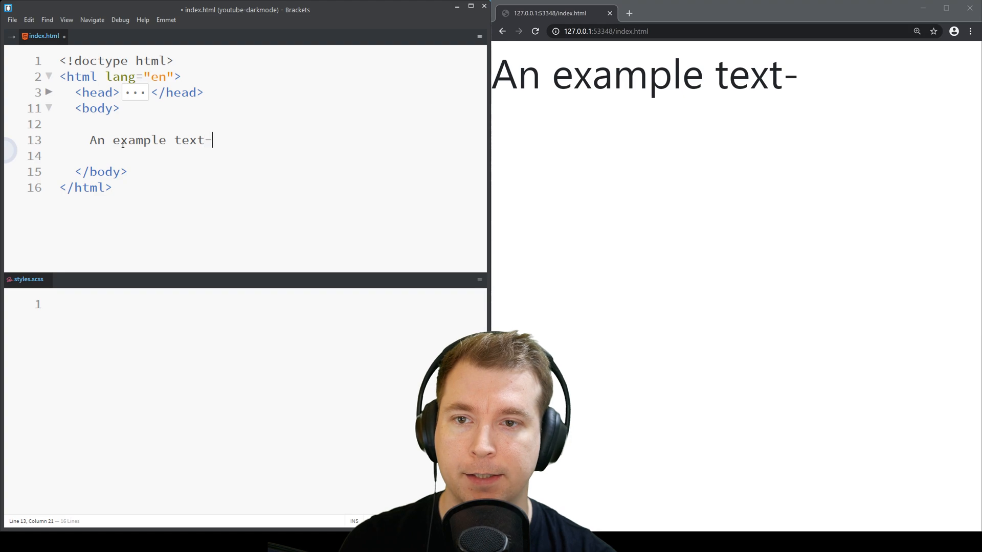
pyautogui.write('decoration in prac')
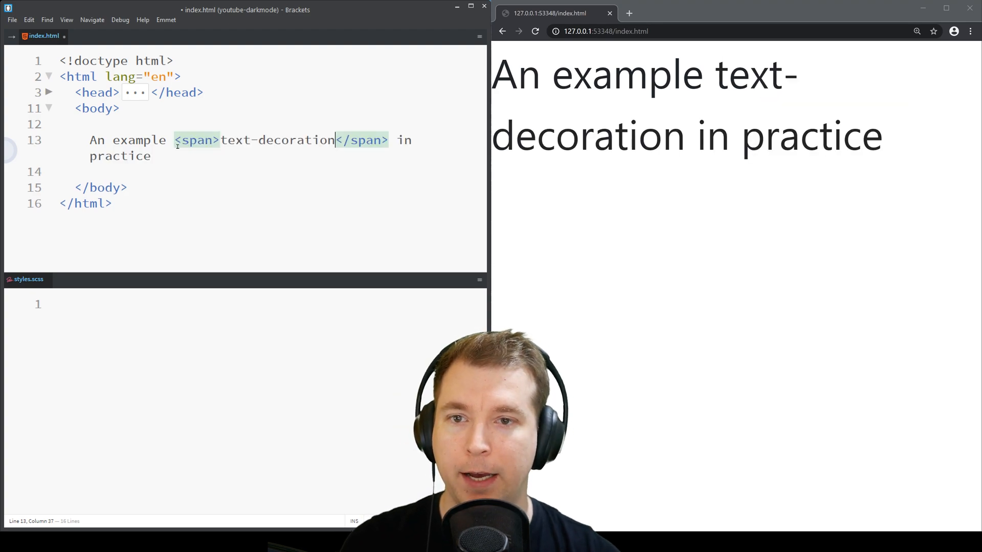
pyautogui.write('sa')
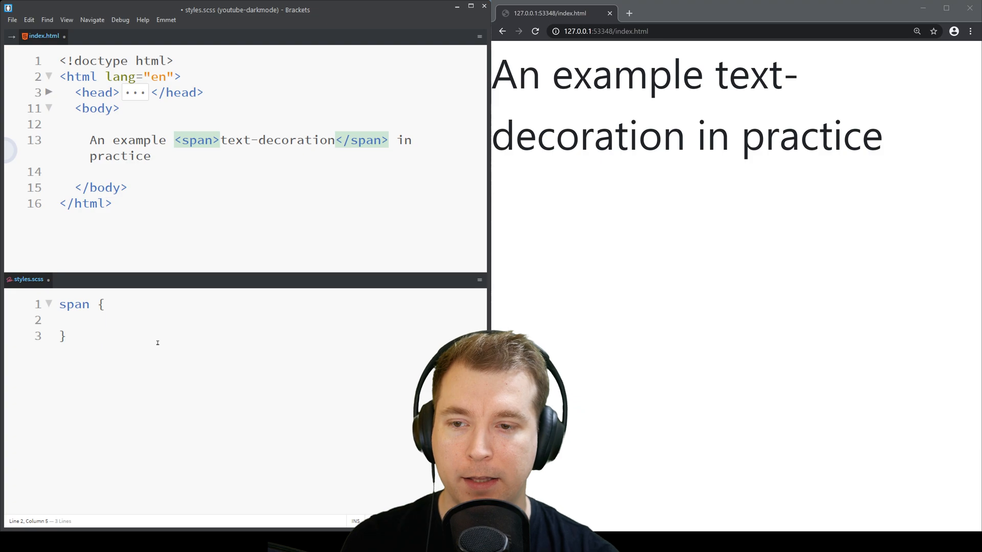
# Give the span rule text-decoration: underline and a color, changing red to blue
pyautogui.write('text-decoration:')
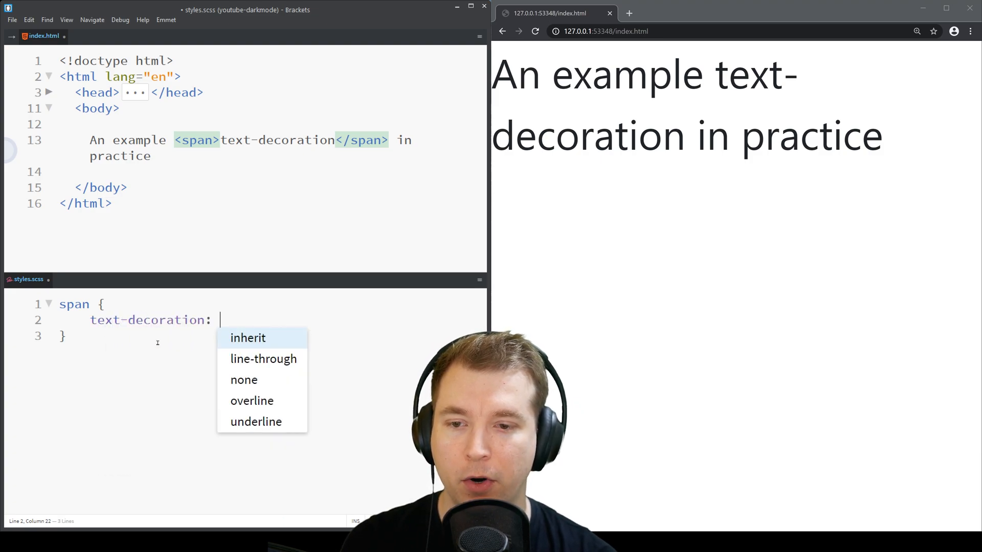
pyautogui.click(256, 422)
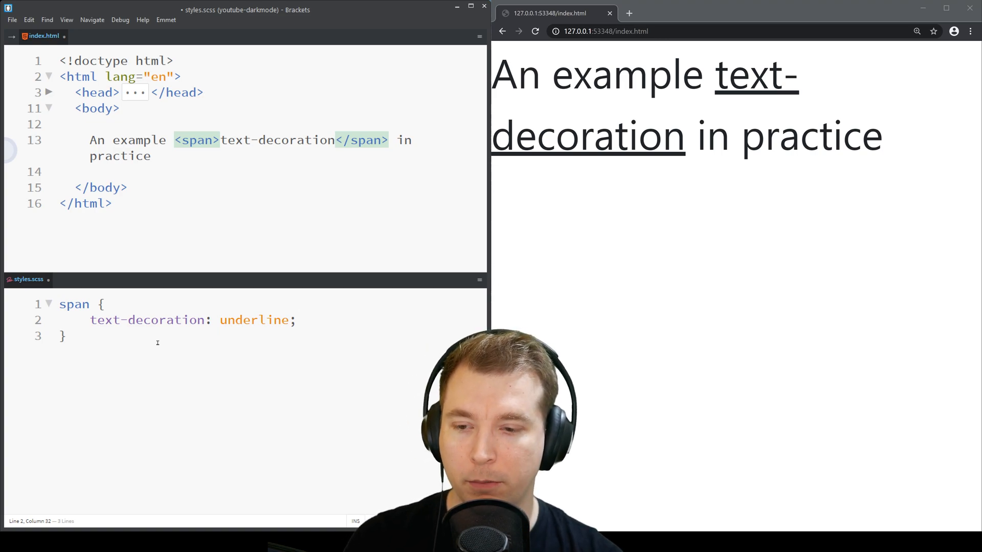
pyautogui.click(91, 321)
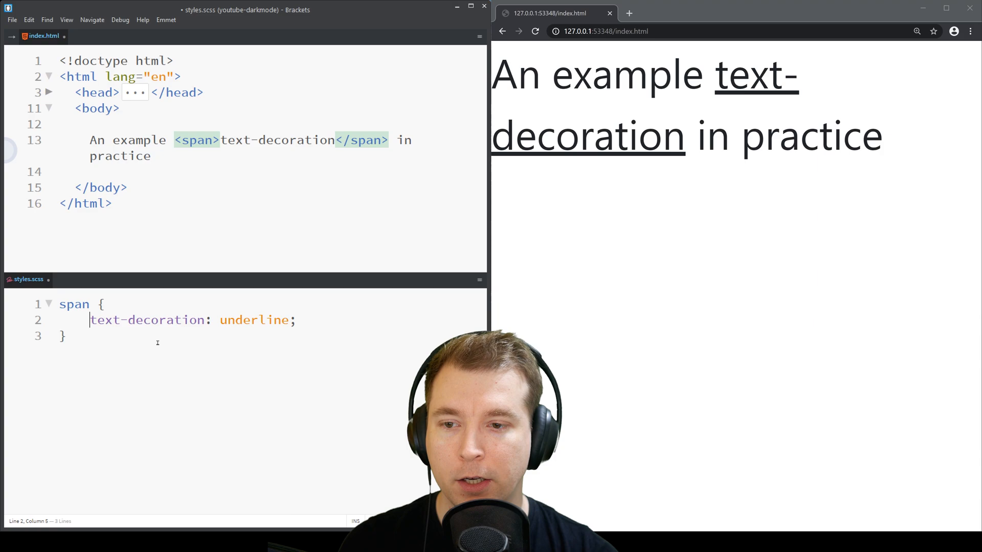
pyautogui.write('color:red;')
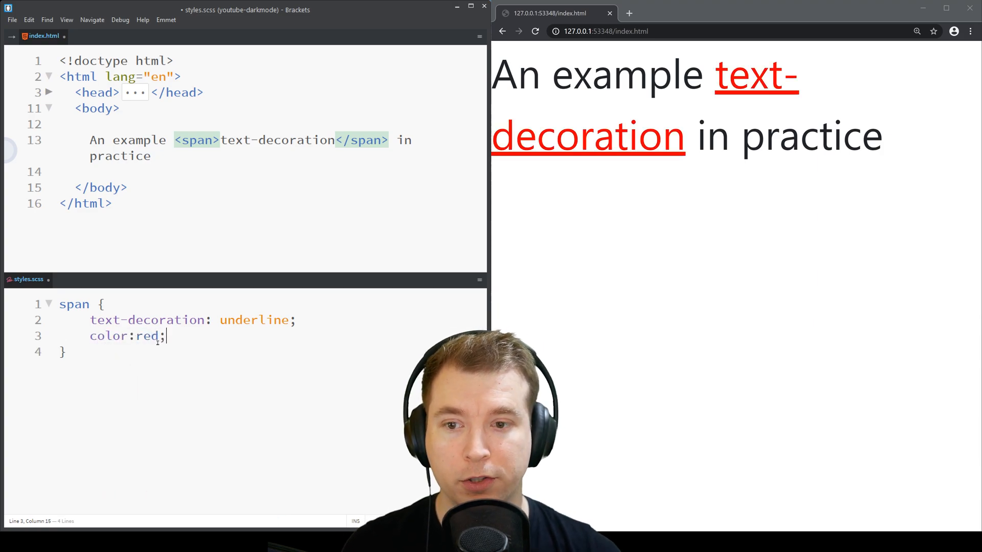
pyautogui.doubleClick(147, 336)
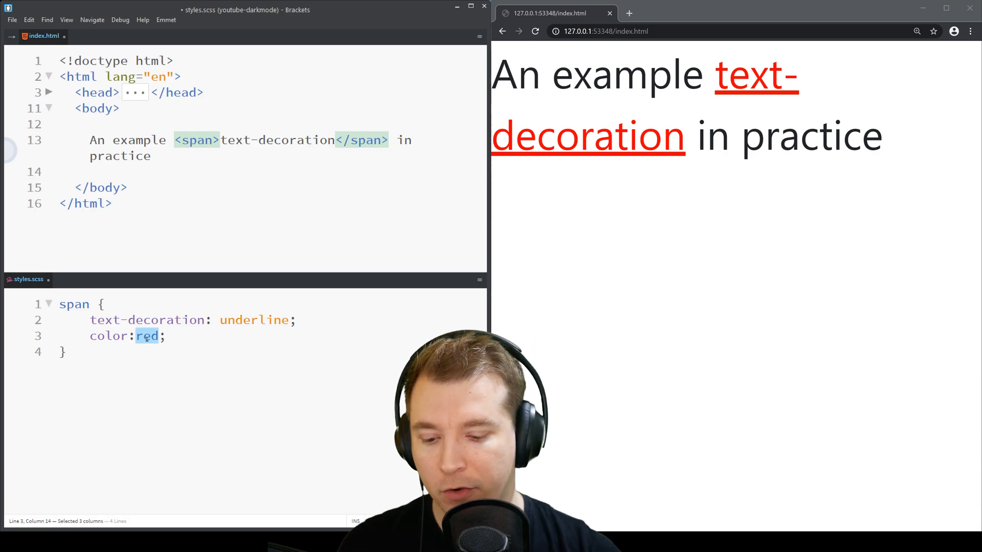
pyautogui.write('blue')
pyautogui.click(271, 156)
pyautogui.write(' <a href="#"></a>')
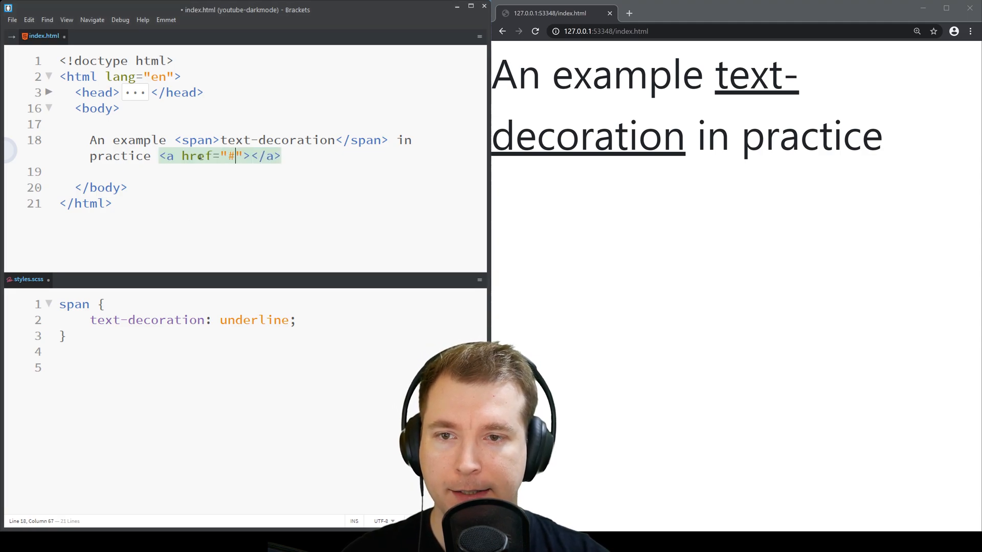
# Enter 'Hyperlink' as the link text and start an 'a {' rule in styles.scss
pyautogui.write('Hyperlink')
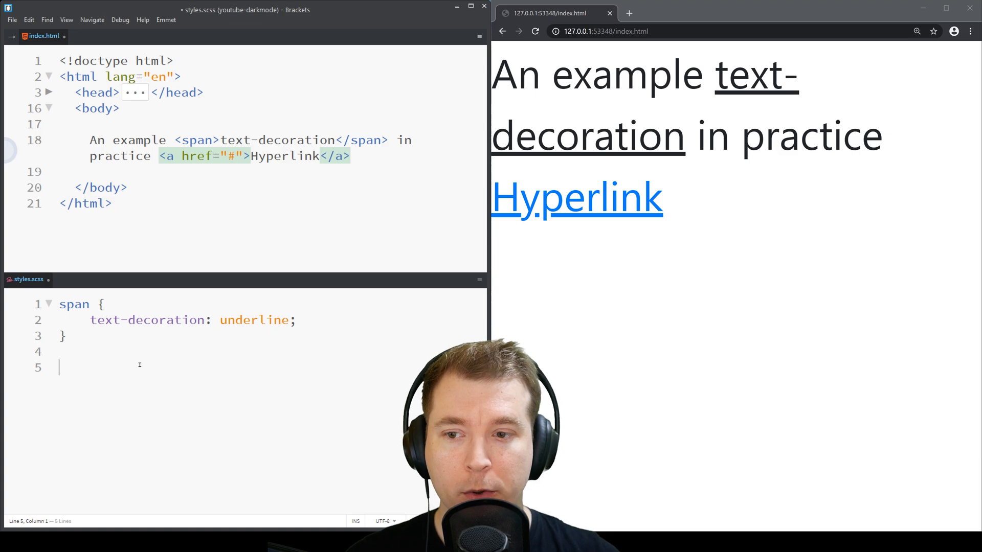
pyautogui.write('a {')
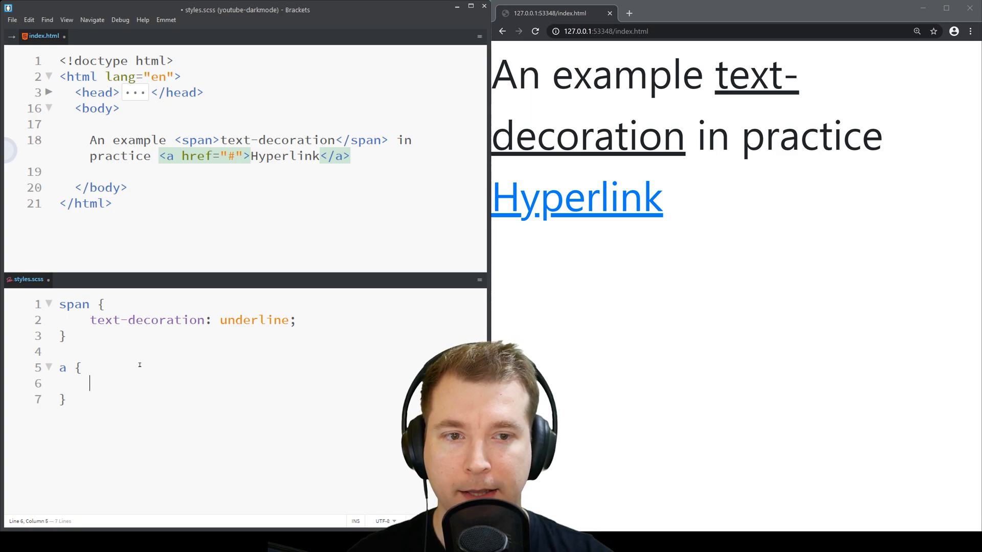
# Set the link rule's text-decoration to none
pyautogui.write('text-decoration:')
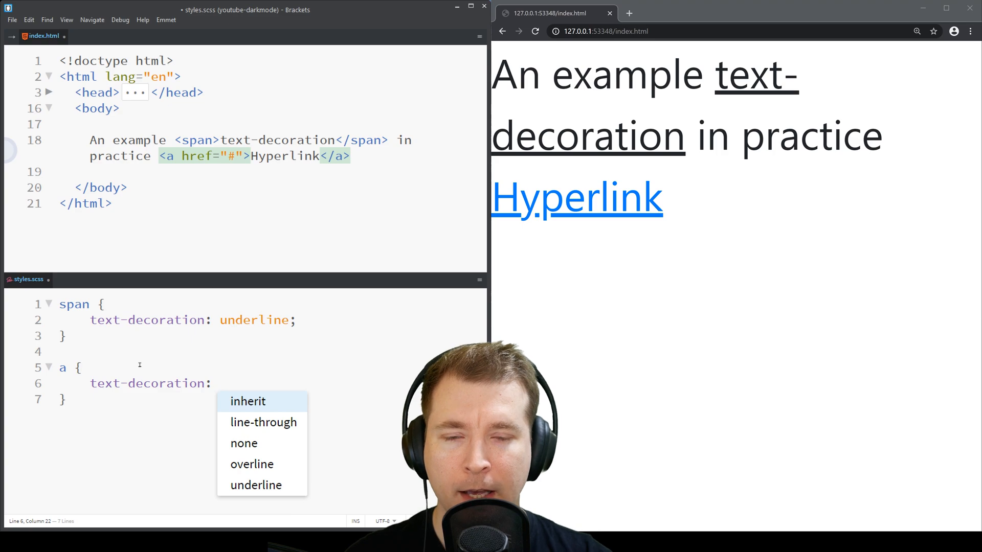
pyautogui.write('non')
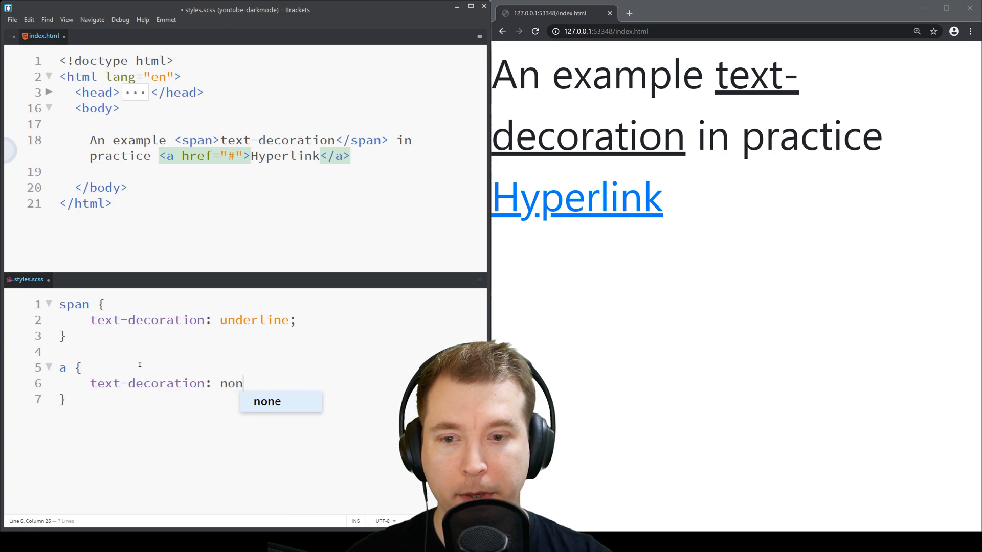
pyautogui.write('e;')
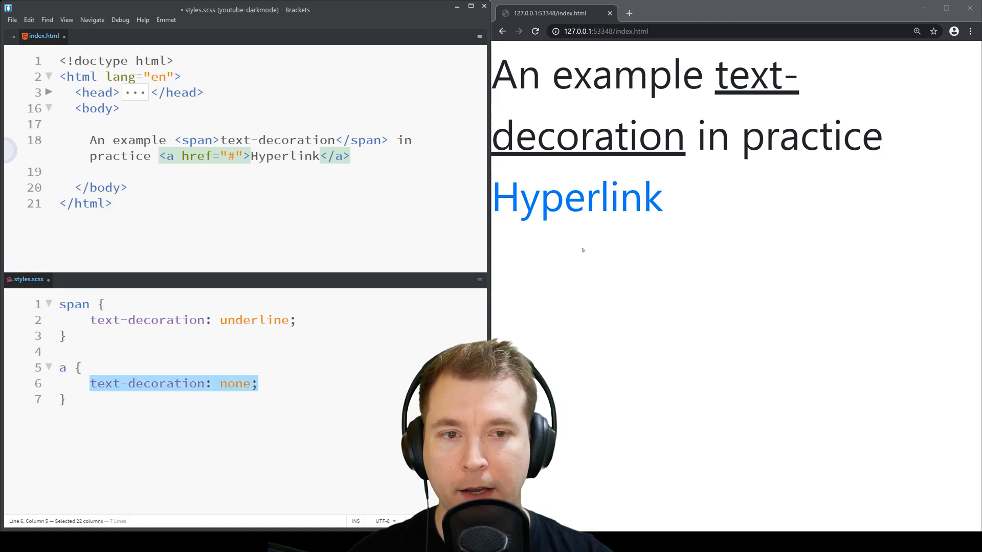
# Try line-through and overline on the link, then settle on underline
pyautogui.click(256, 383)
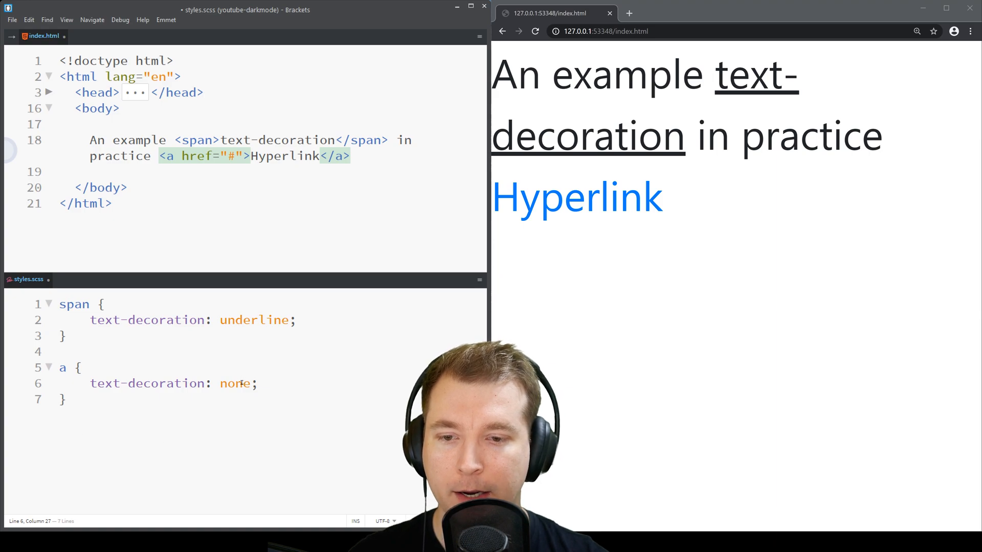
pyautogui.write('line')
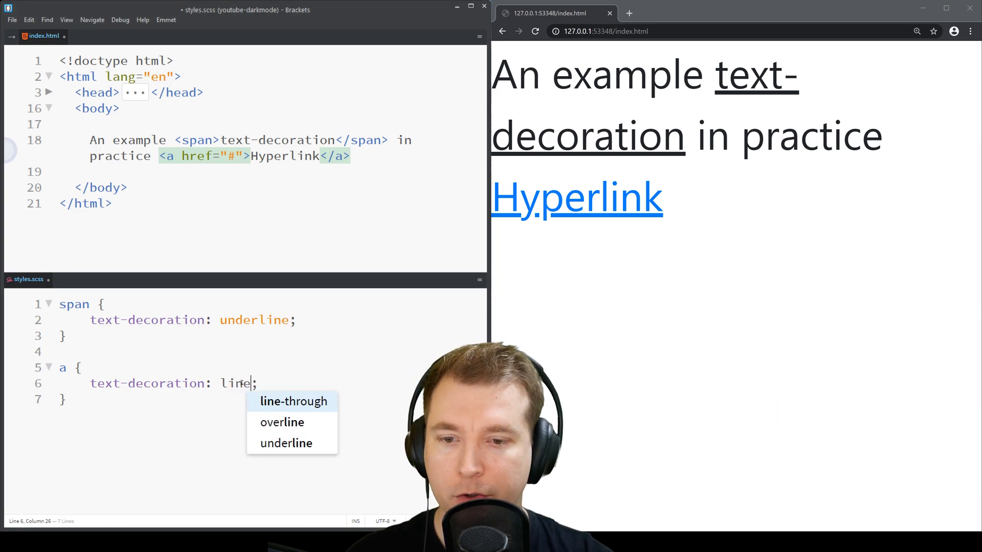
pyautogui.click(293, 401)
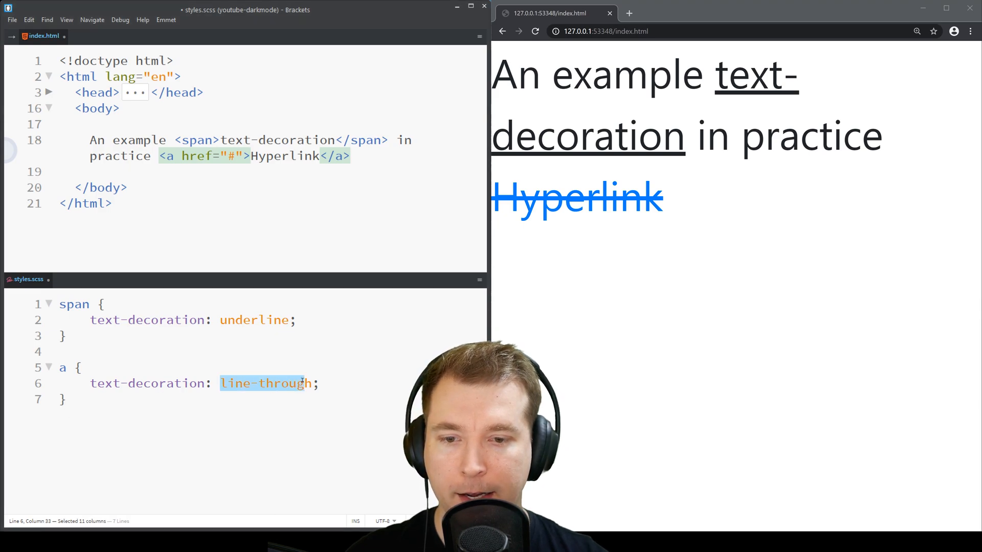
pyautogui.write('overline')
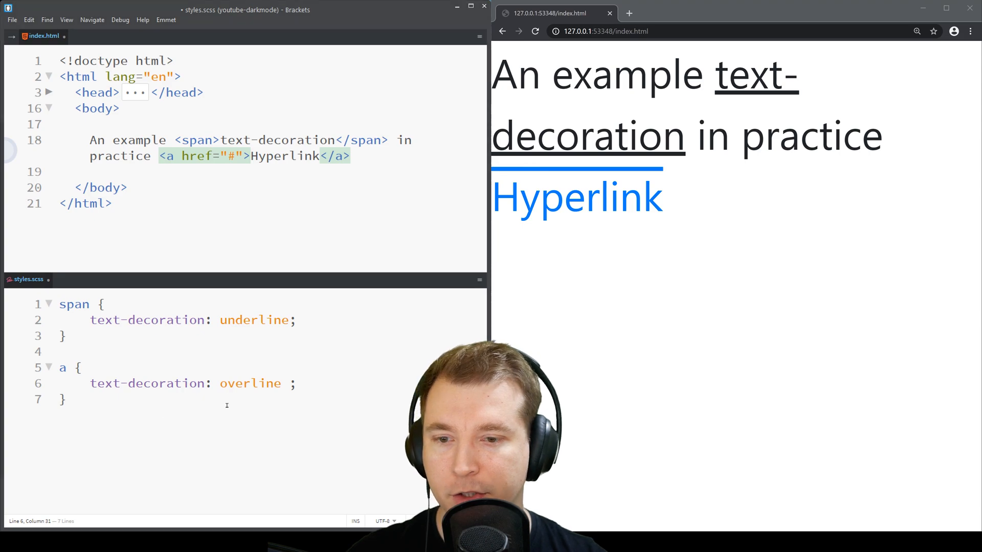
pyautogui.write('underline')
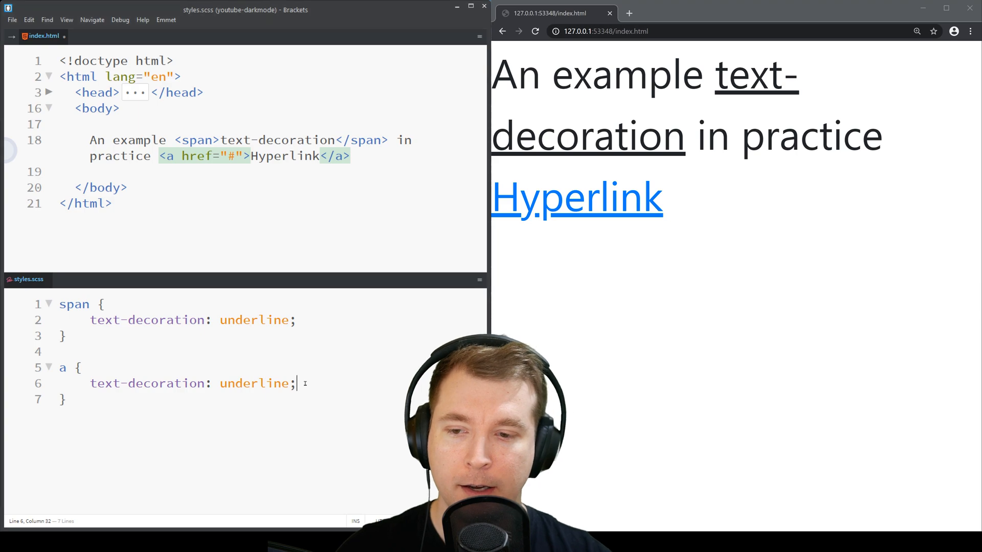
pyautogui.write('text-decoration-color:')
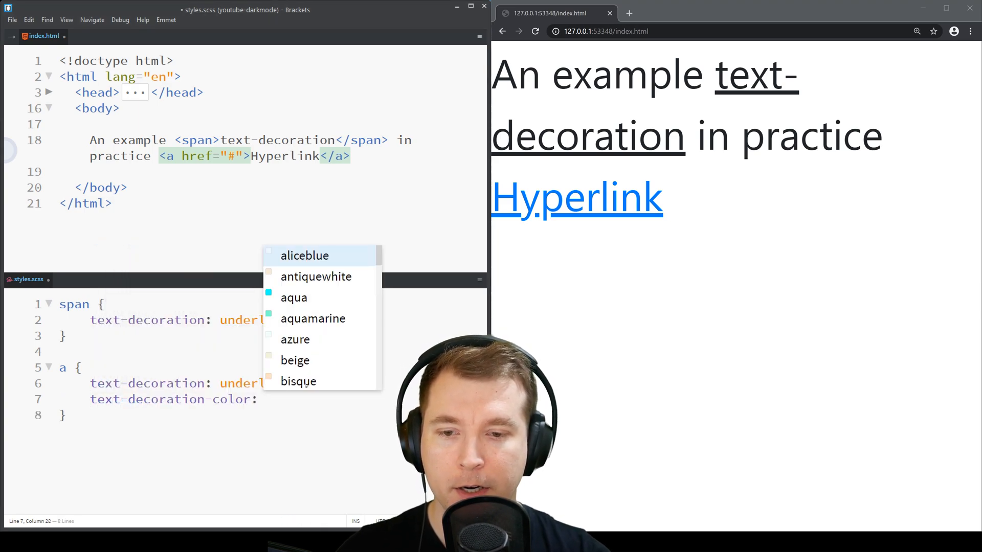
pyautogui.write('red;')
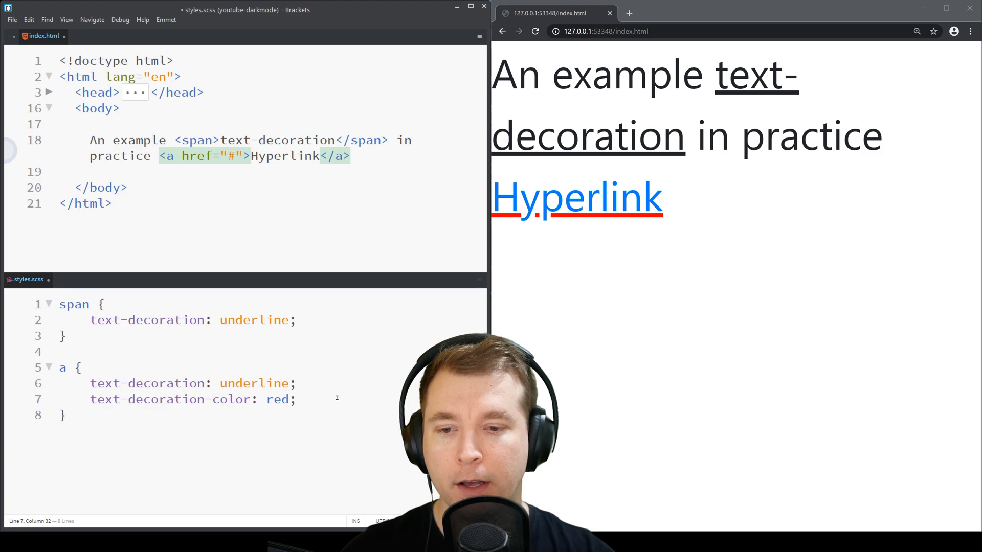
pyautogui.write('text-decoration-line:')
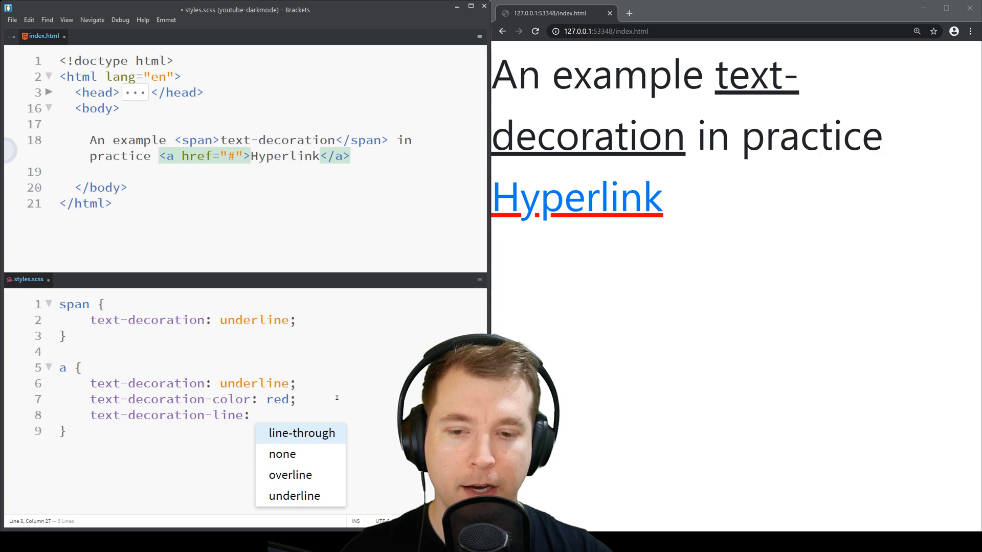
pyautogui.click(302, 432)
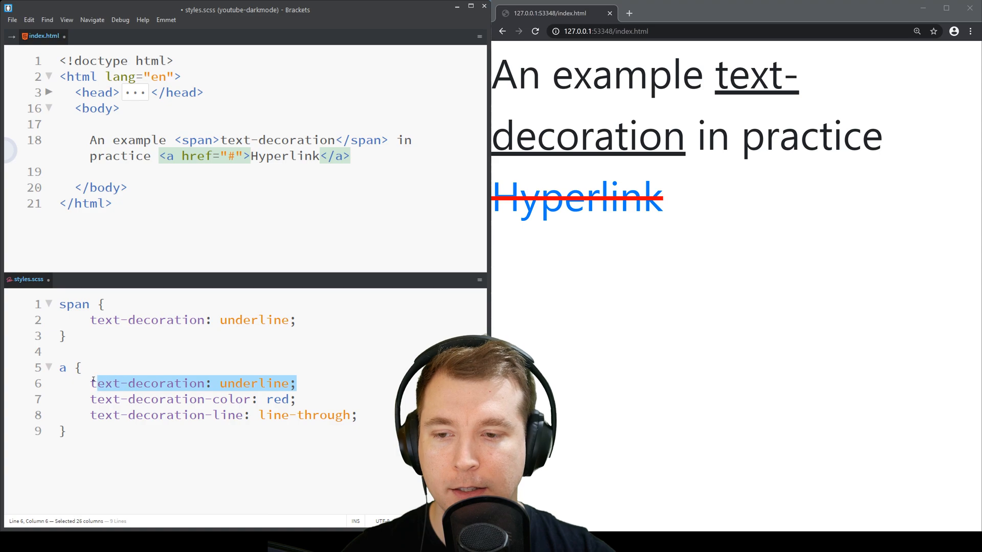
pyautogui.click(205, 383)
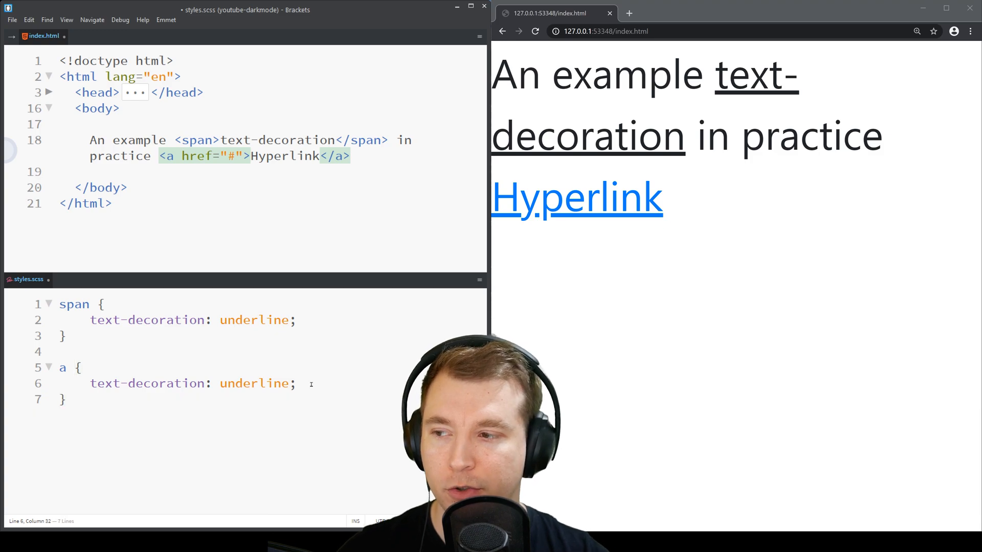
pyautogui.write('text-decoration-style:')
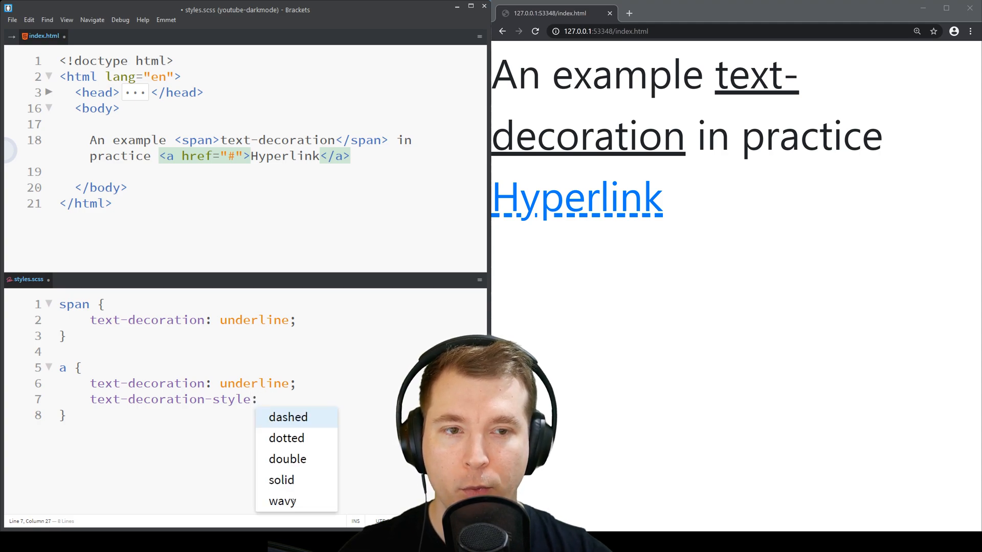
pyautogui.click(282, 501)
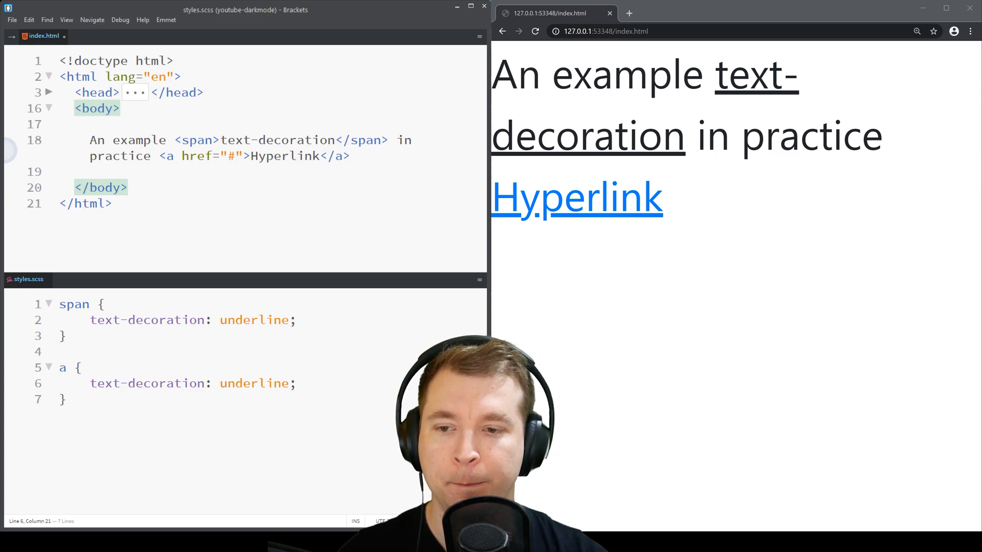
# Use text-decoration-line: underline with text-decoration-color: cornflowerblue and text-decoration-style: double
pyautogui.write('-')
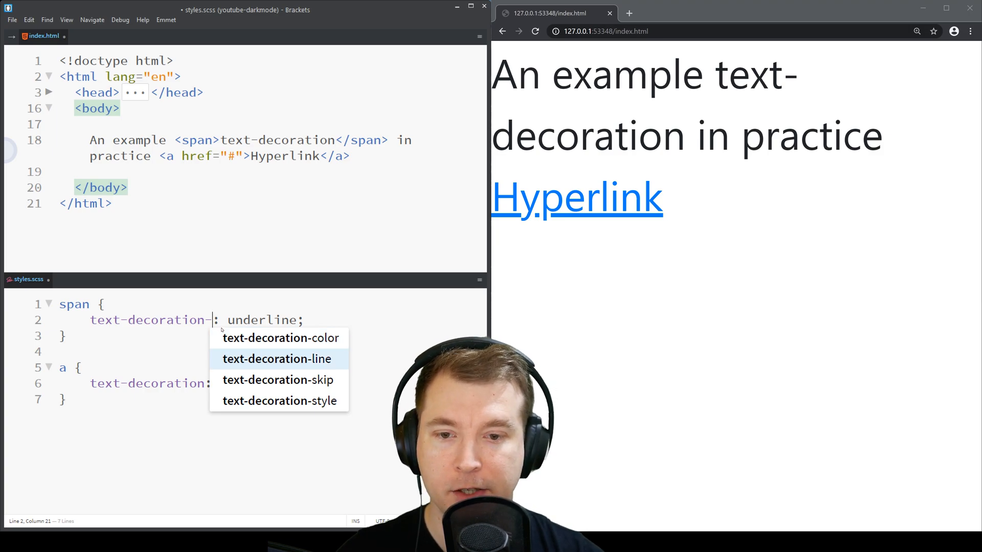
pyautogui.click(275, 359)
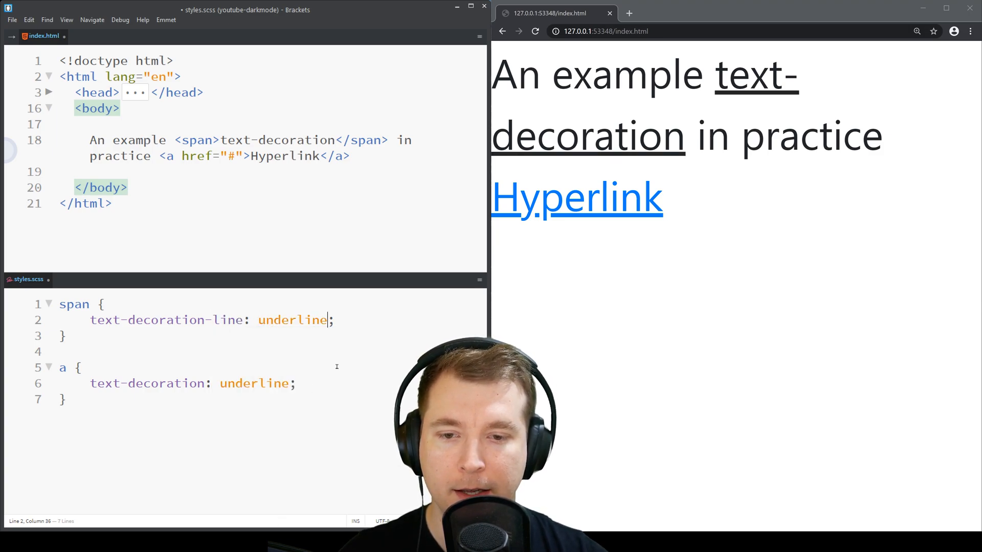
pyautogui.write('text-decoration-color:')
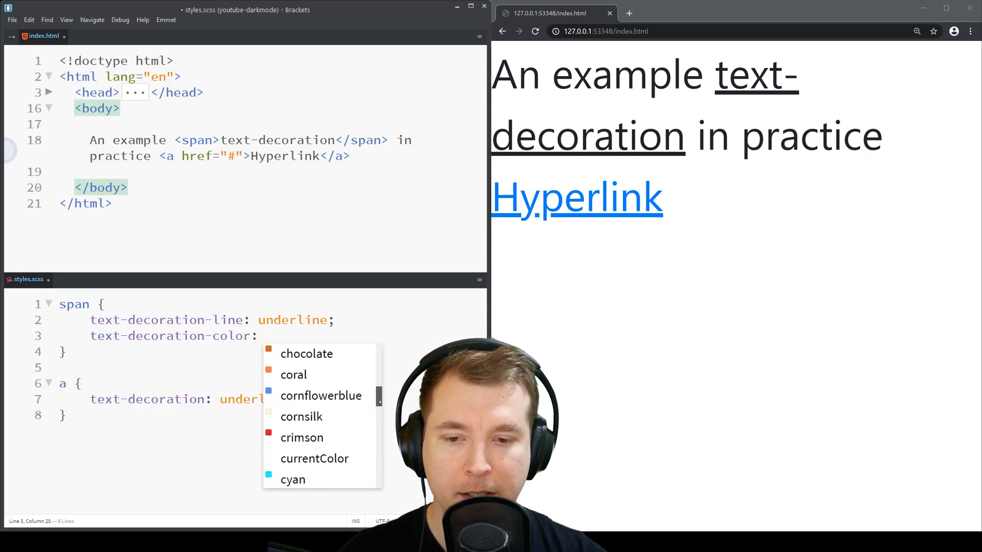
pyautogui.click(321, 396)
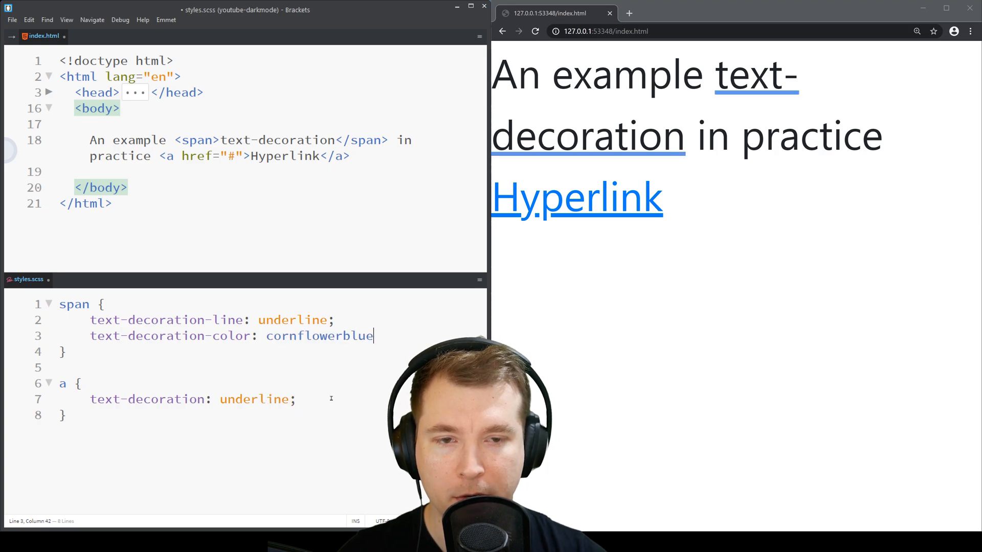
pyautogui.write('text-decoration-style: double')
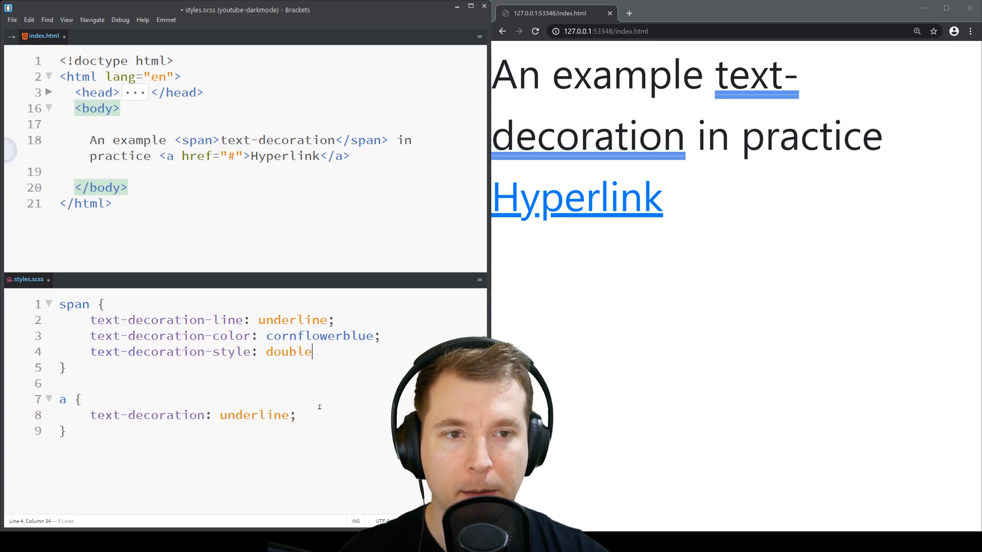
pyautogui.write(';')
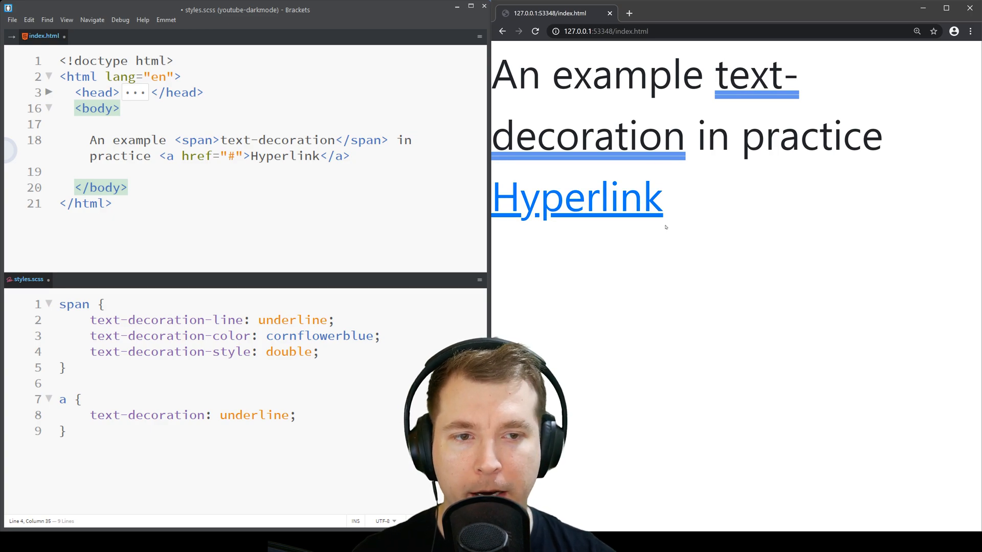
pyautogui.moveTo(598, 302)
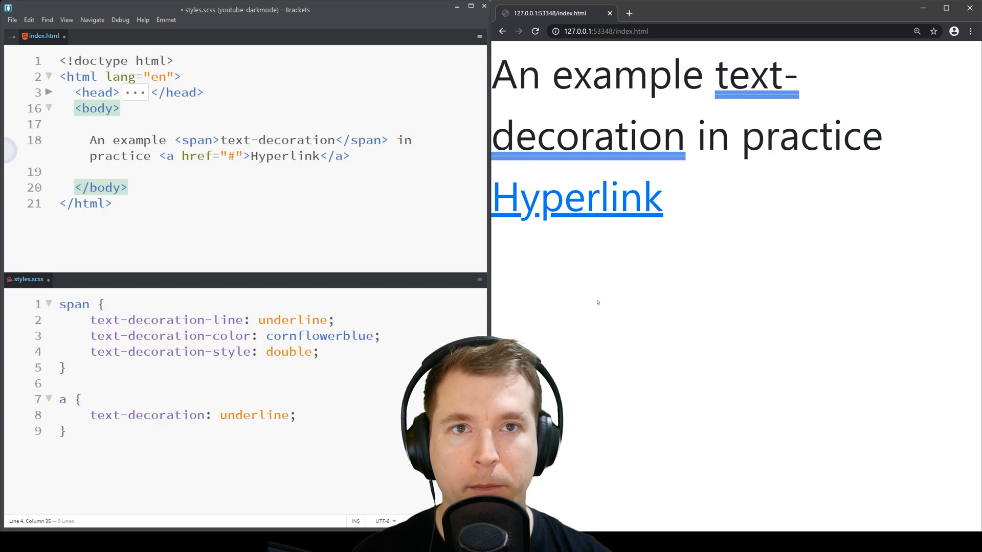